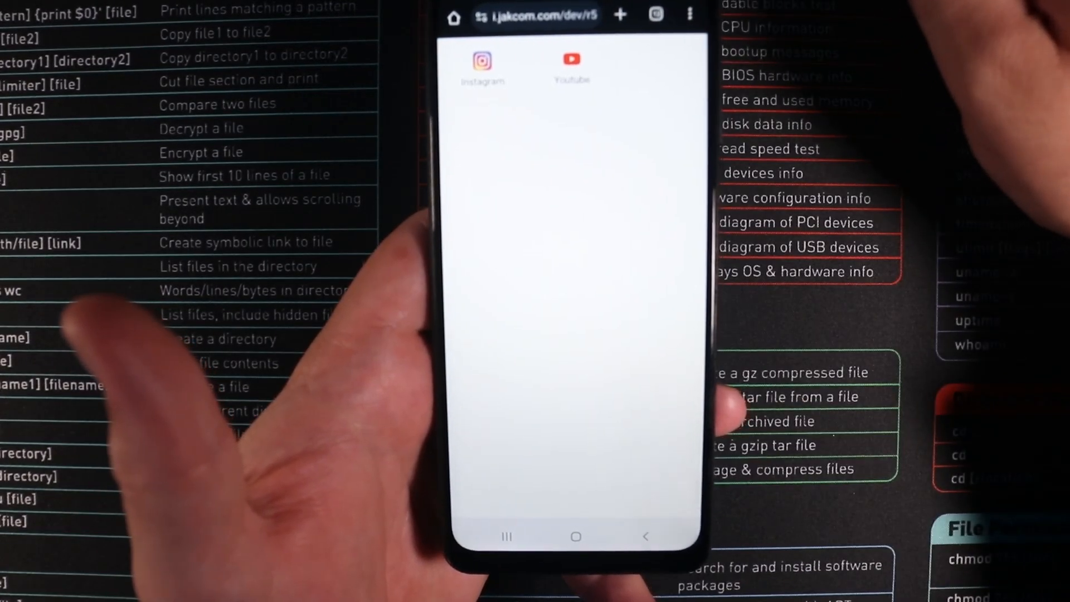
# - Follow the Instagram link on the Jakcom profile page so instagram.com loads with its cookie prompt
pyautogui.click(483, 61)
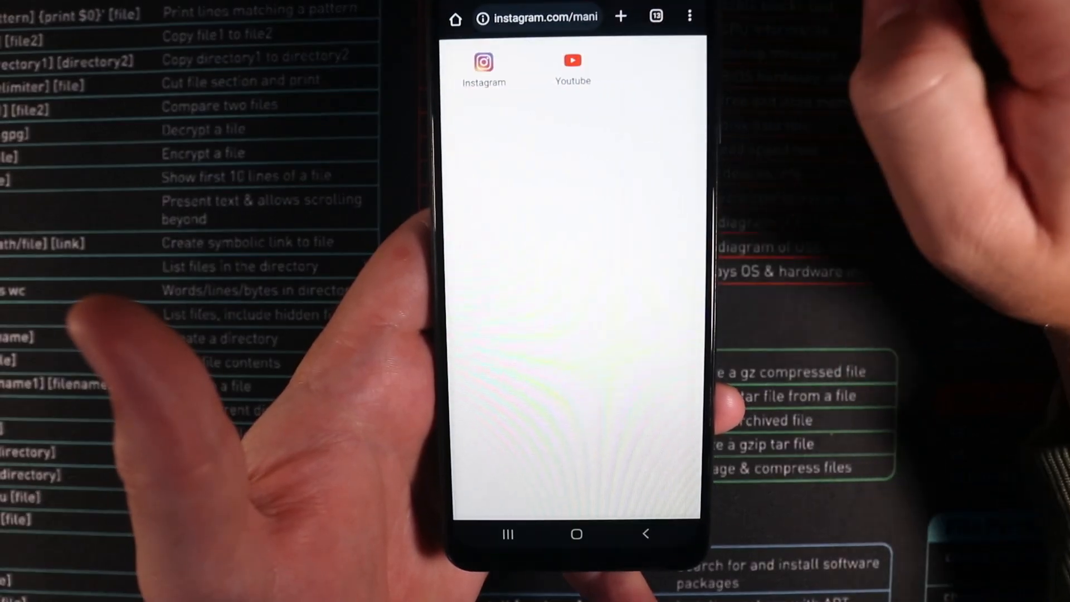
pyautogui.click(484, 62)
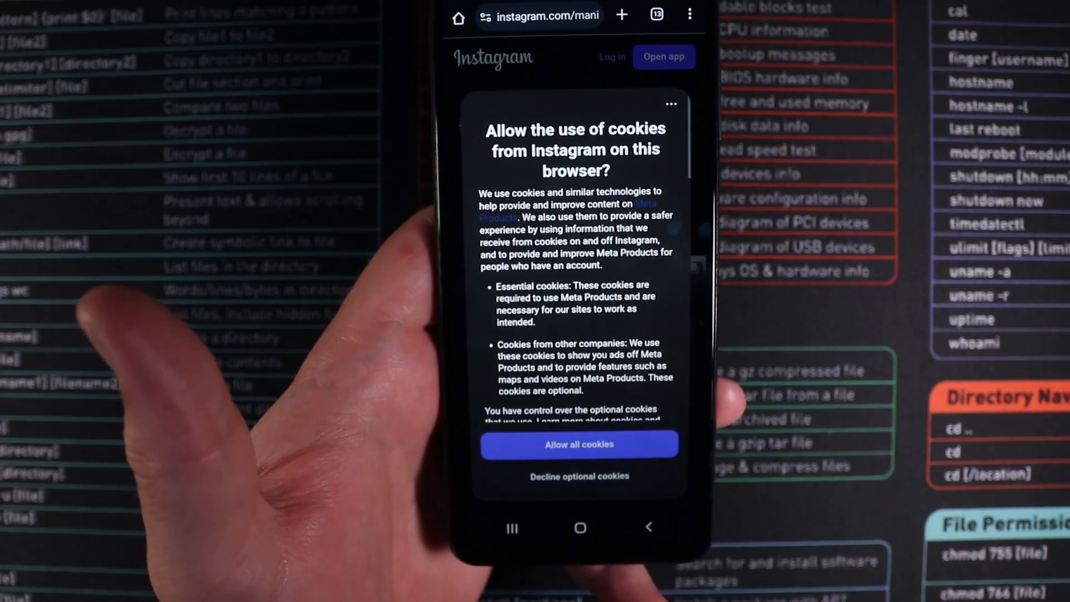
pyautogui.click(578, 444)
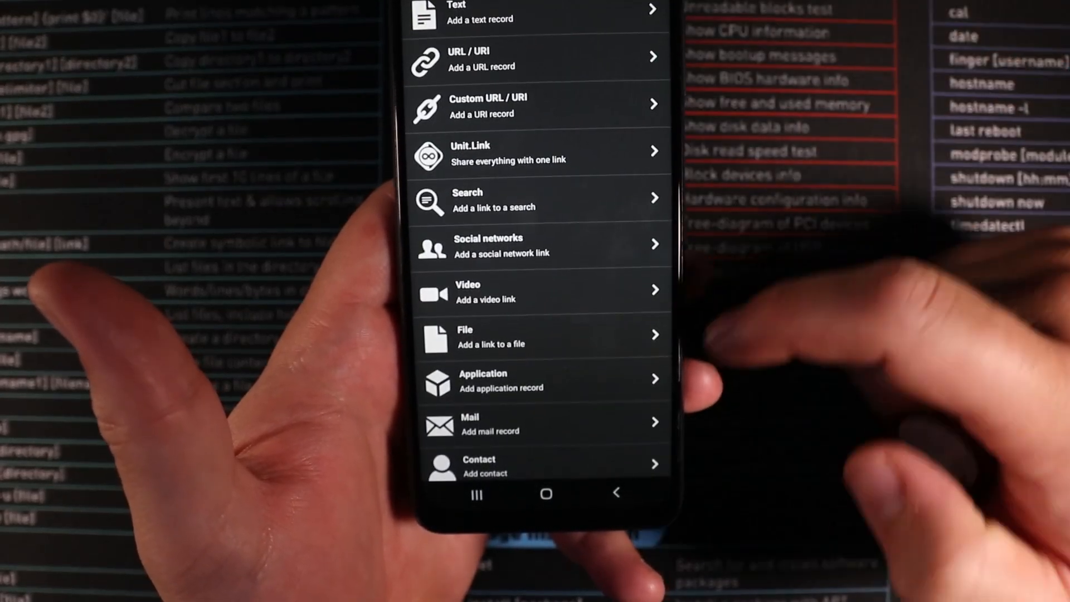
# - Scroll through the Add a record list of record types to review the available options
pyautogui.scroll(-3)
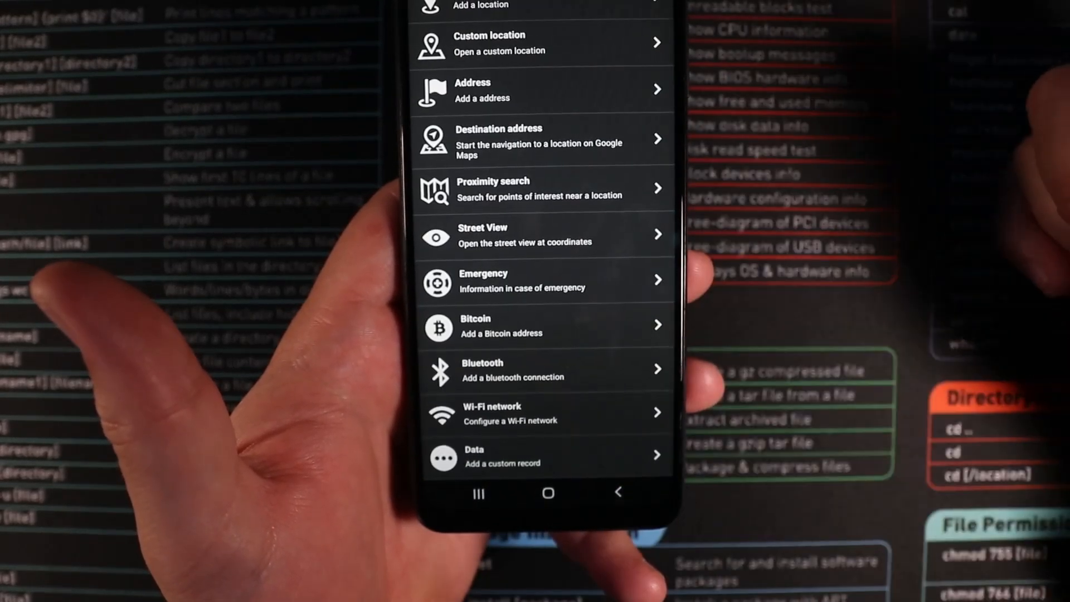
pyautogui.scroll(-3)
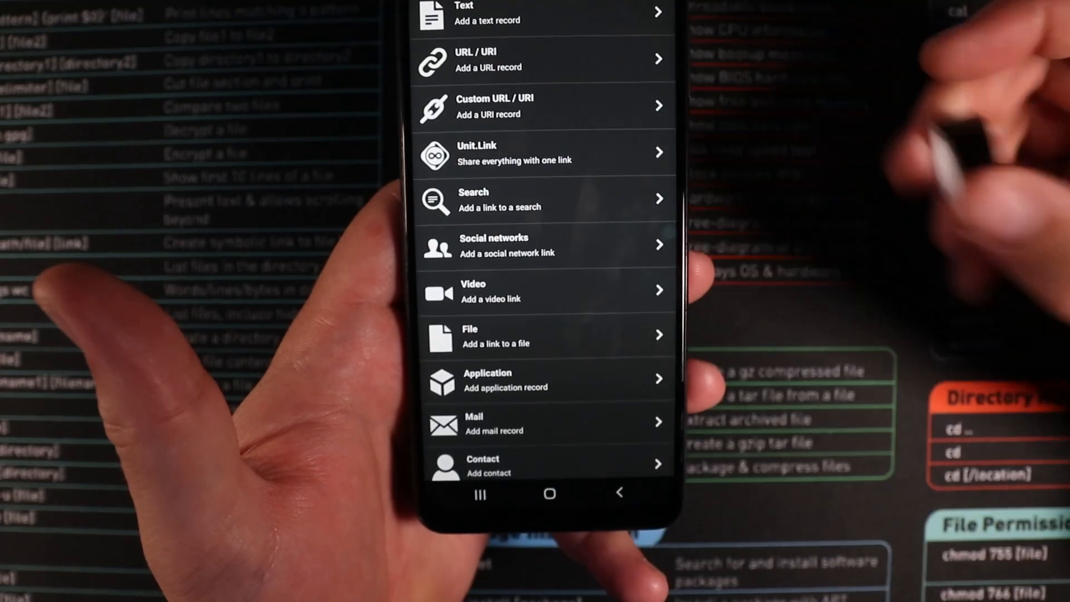